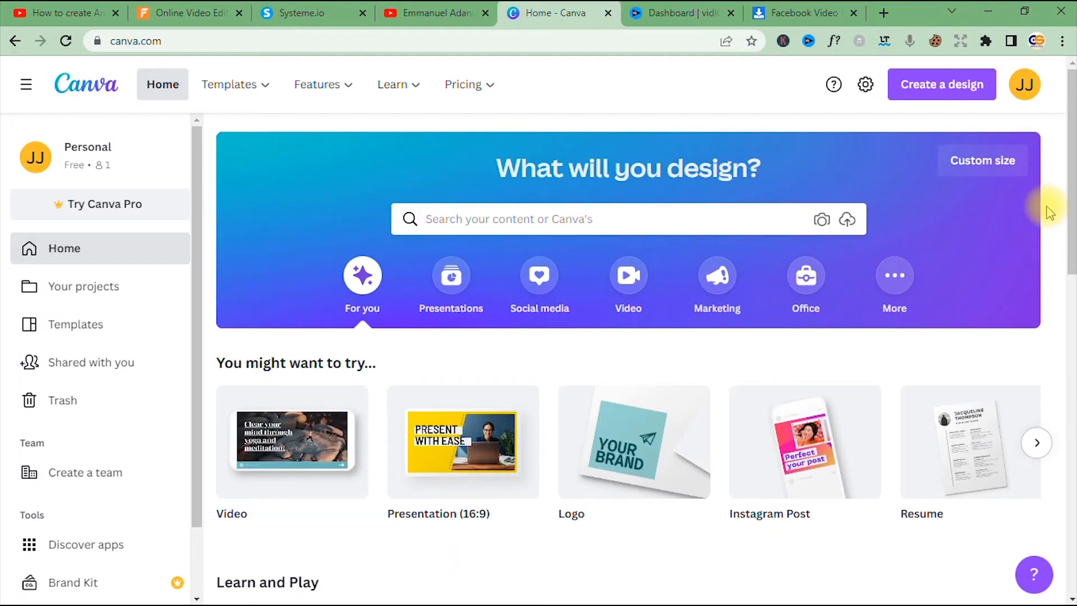
# Step: Search Canva for 'youtube thumbnail' templates and browse the 9,528 results
pyautogui.scroll(-3)
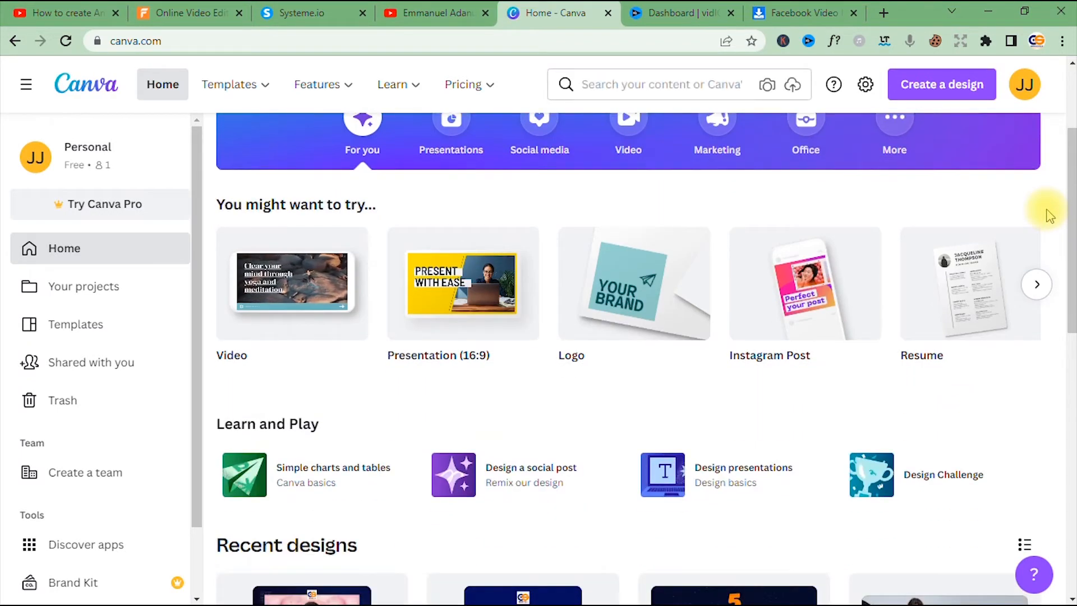
pyautogui.scroll(-3)
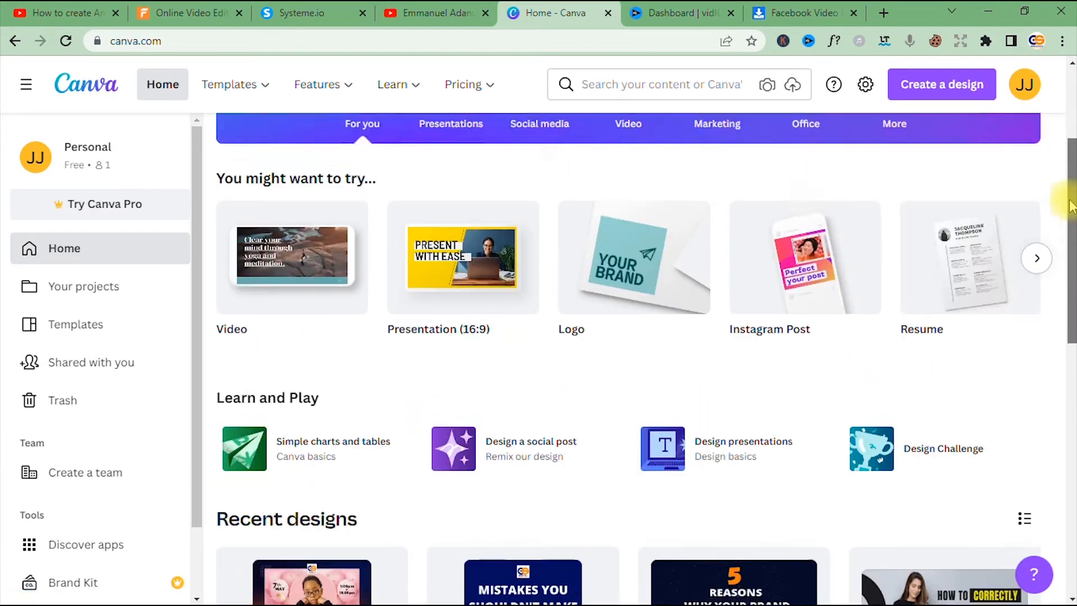
pyautogui.scroll(3)
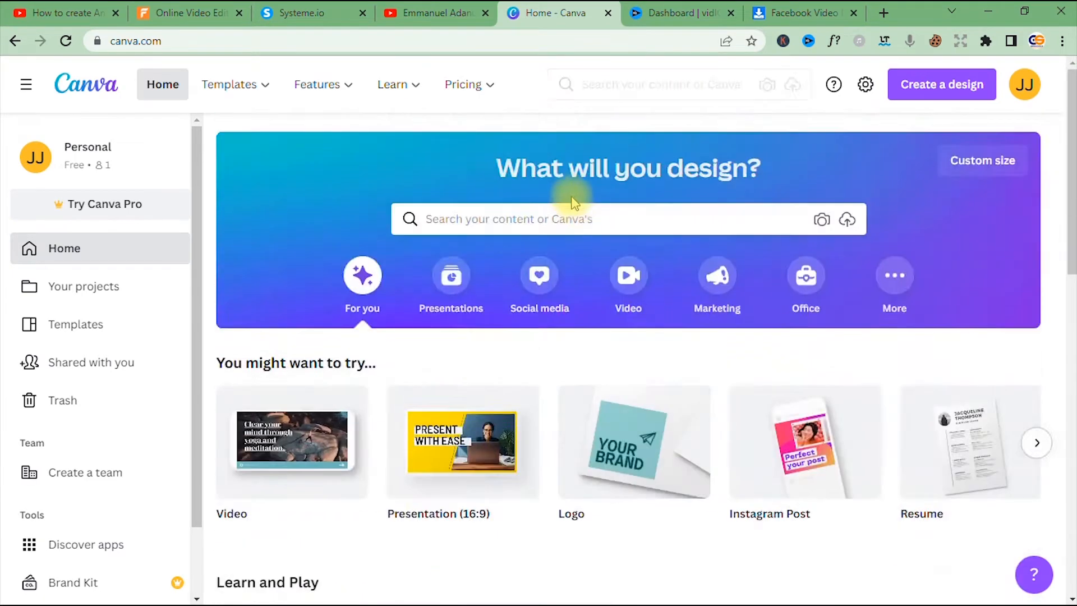
pyautogui.write('tu')
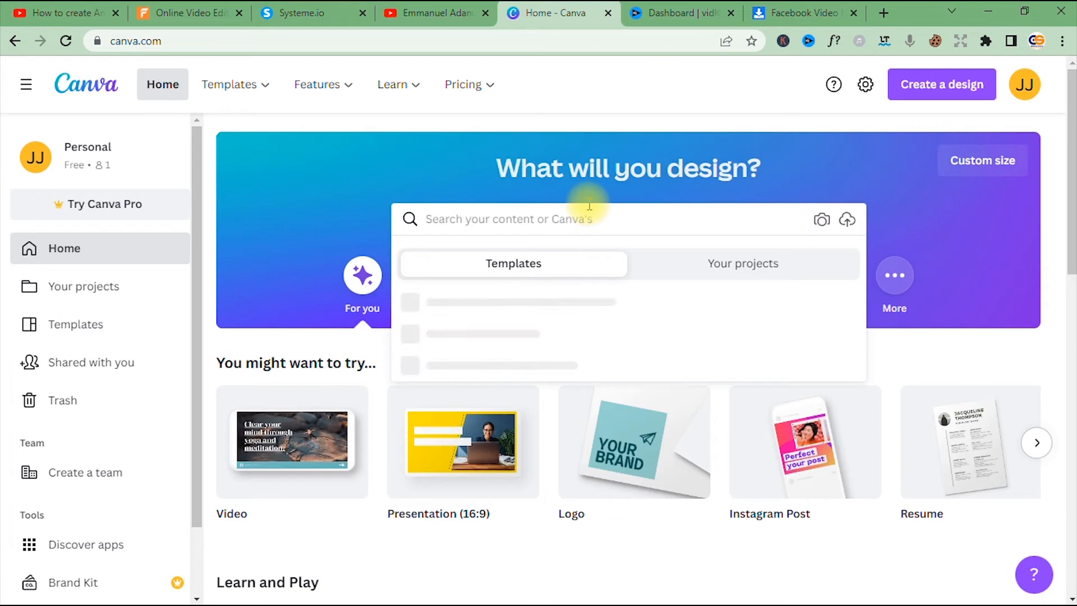
pyautogui.write('youtube th')
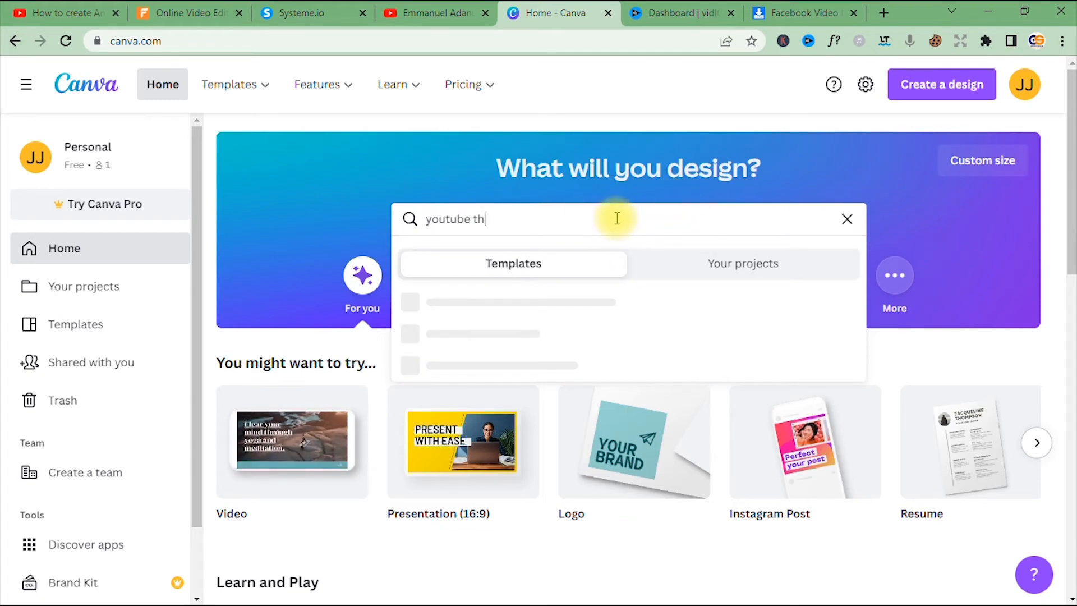
pyautogui.press('Enter')
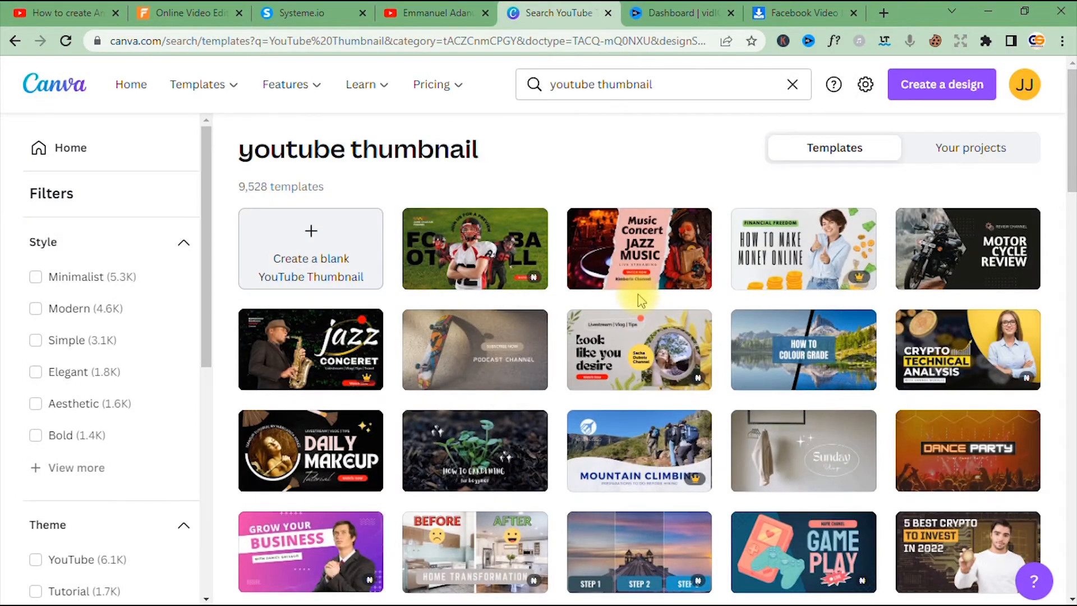
pyautogui.scroll(-3)
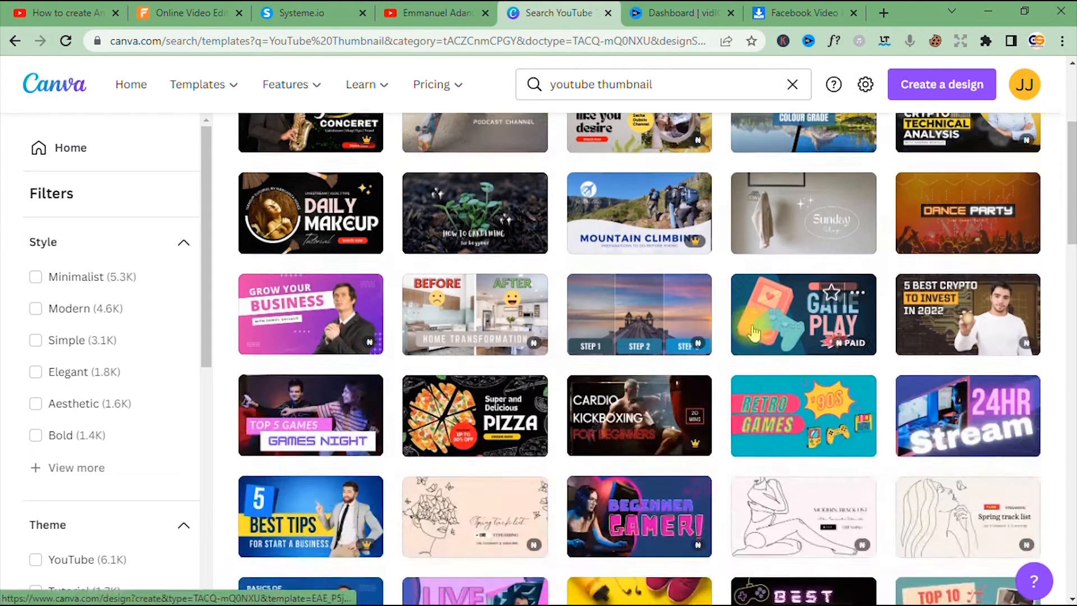
pyautogui.scroll(-3)
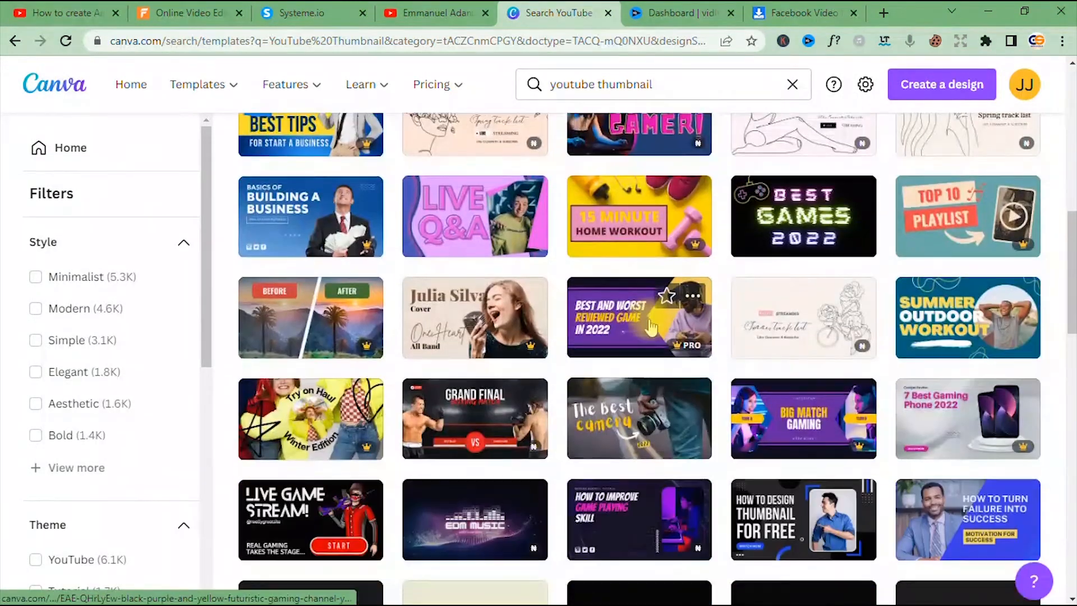
pyautogui.scroll(-3)
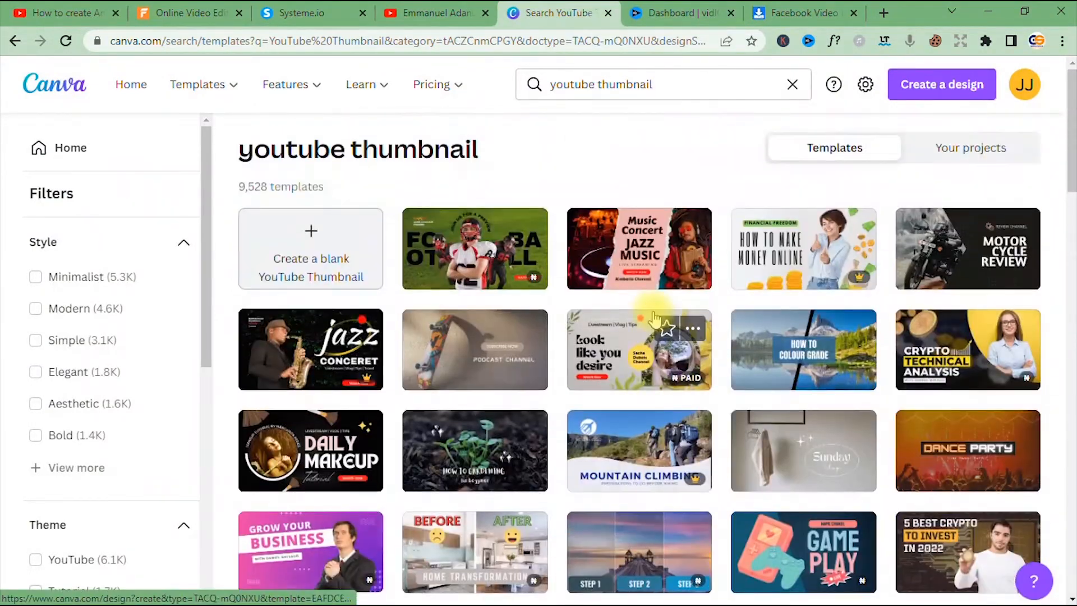
# Step: Preview the How to Make Money Online template, then close the preview
pyautogui.click(802, 248)
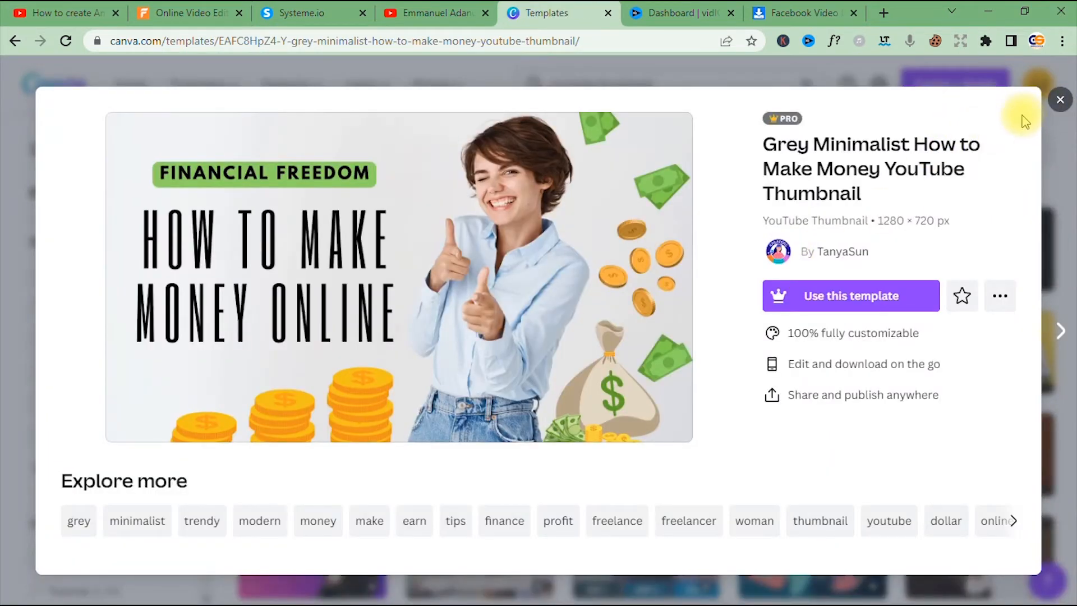
pyautogui.click(1060, 100)
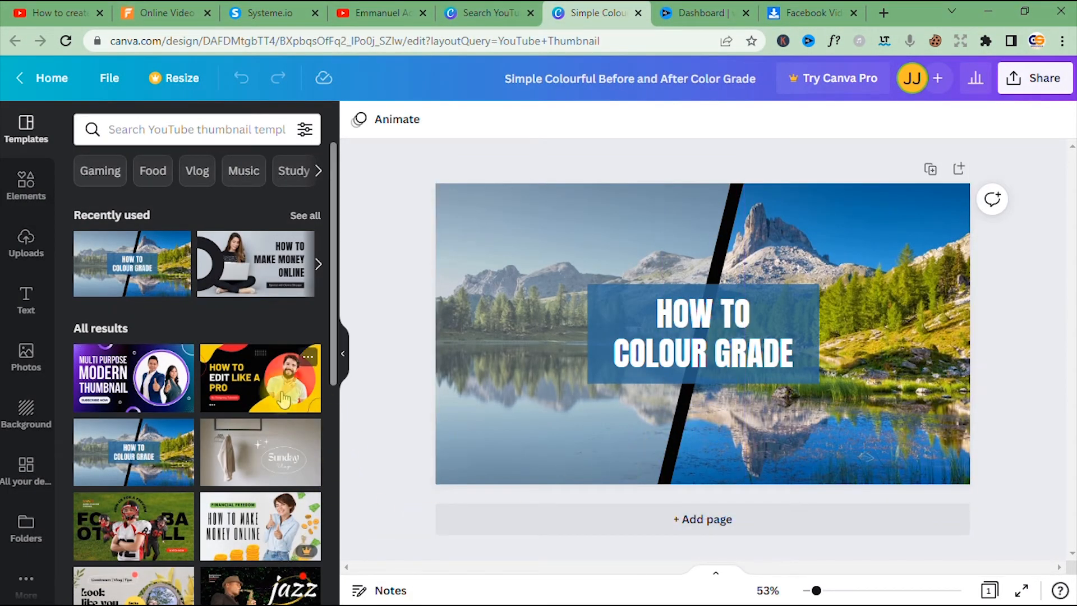
# Step: Edit the thumbnail heading to read 'HOW TO MAKE MONEY ONLINE'
pyautogui.click(701, 333)
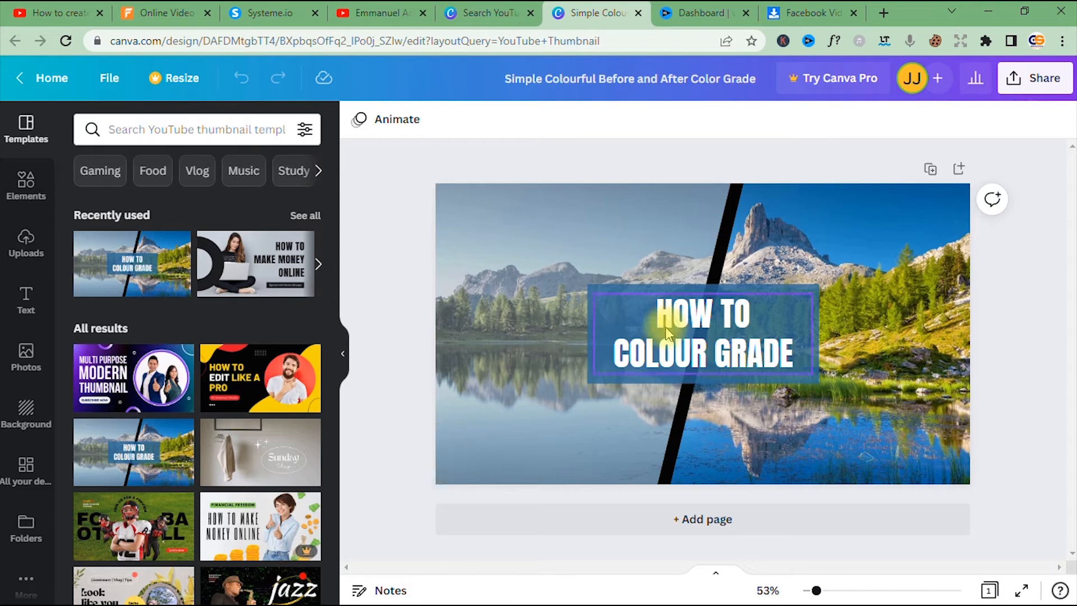
pyautogui.click(701, 333)
pyautogui.write('MAKE MONEY ONLIN')
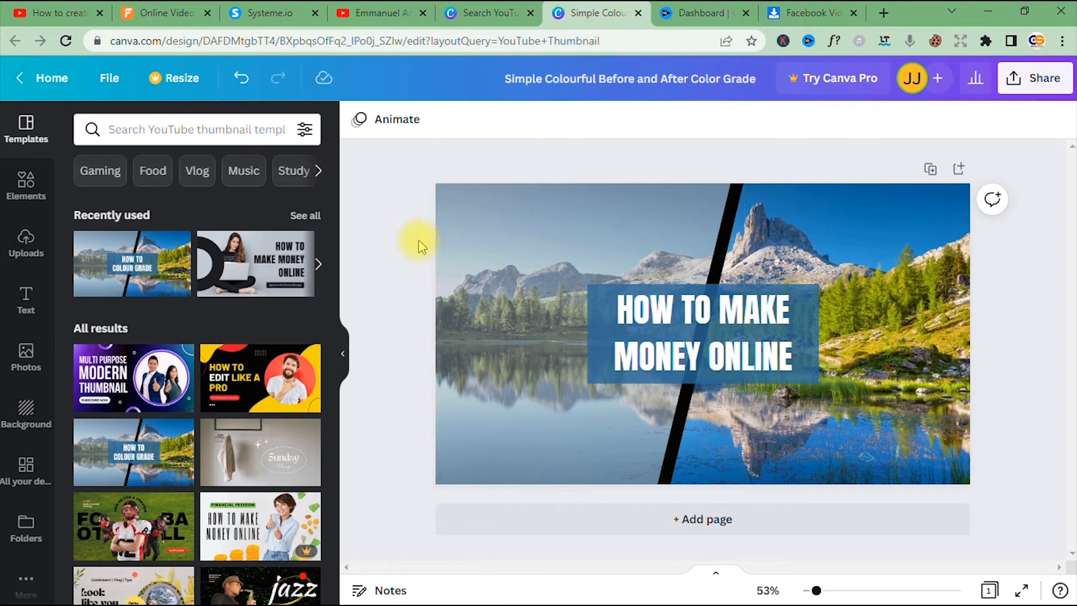
pyautogui.scroll(-3)
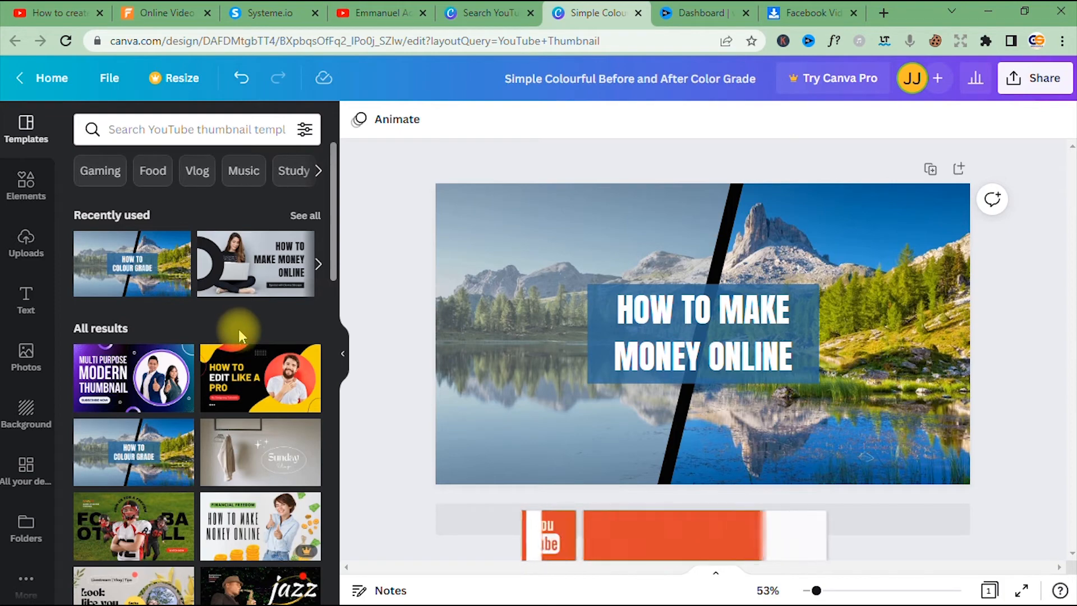
pyautogui.scroll(-3)
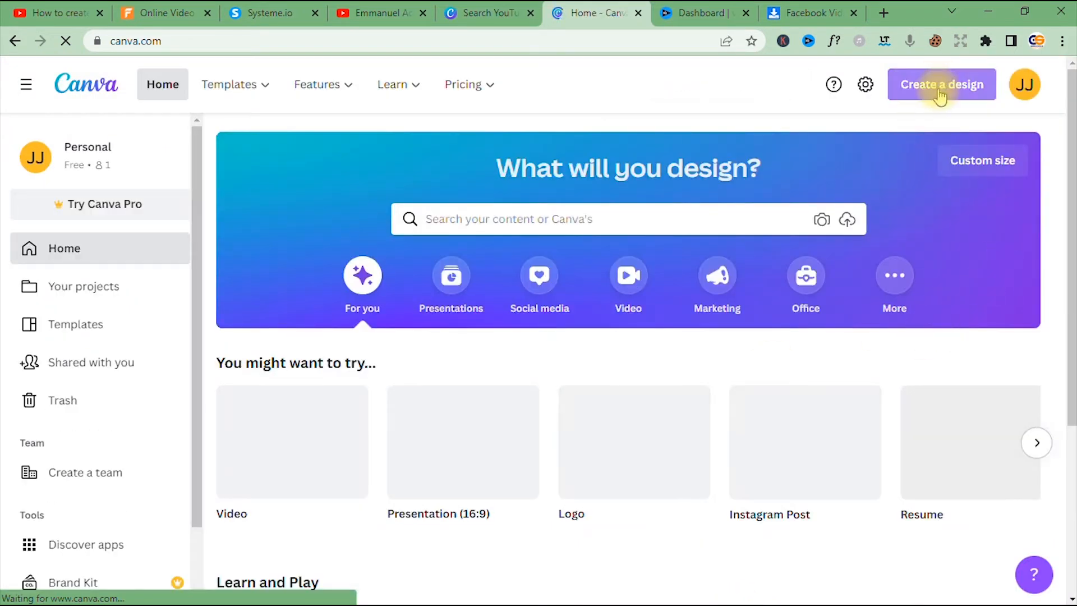
# Step: Create a new blank 1280 × 720 px YouTube Thumbnail design
pyautogui.click(942, 85)
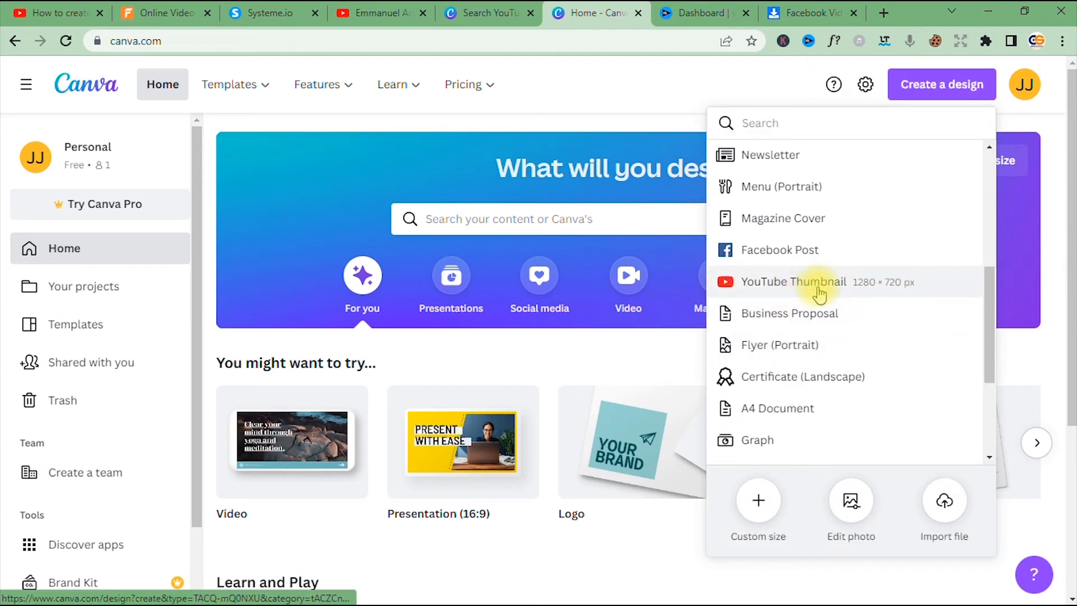
pyautogui.click(793, 281)
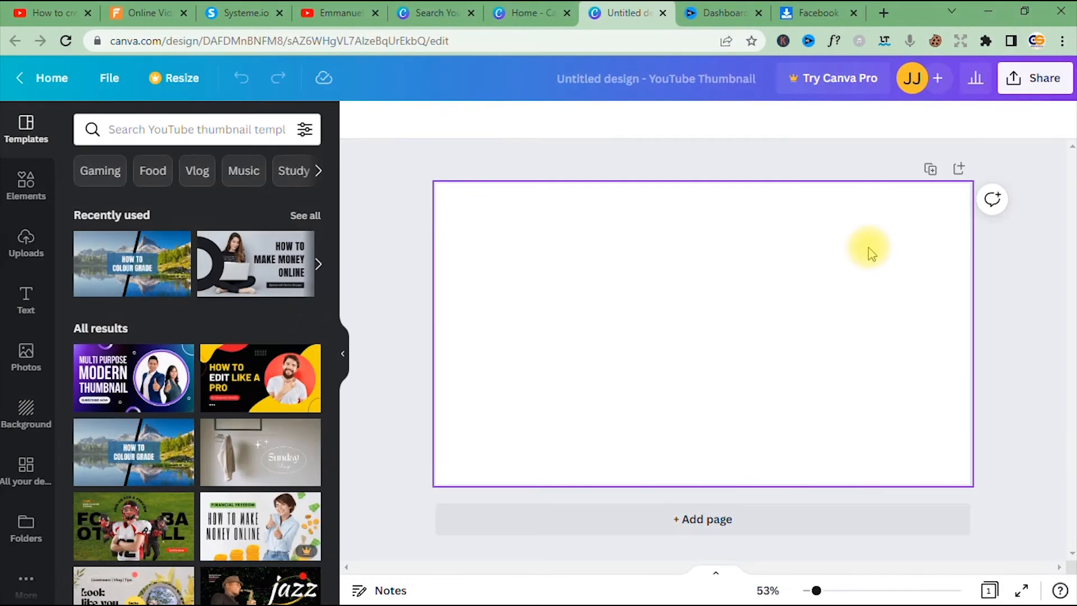
pyautogui.moveTo(656, 309)
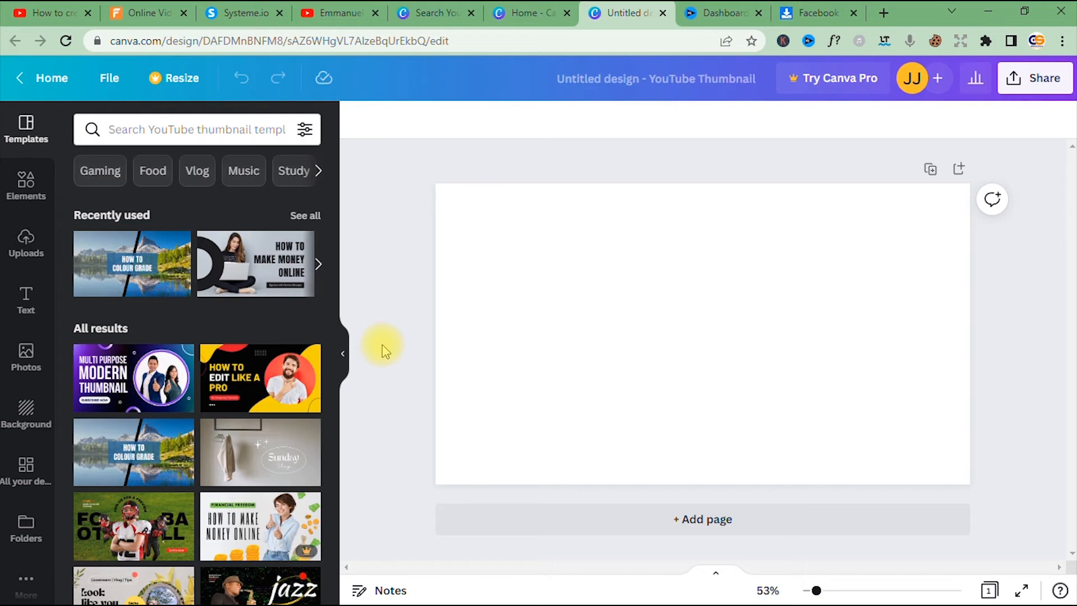
pyautogui.scroll(-3)
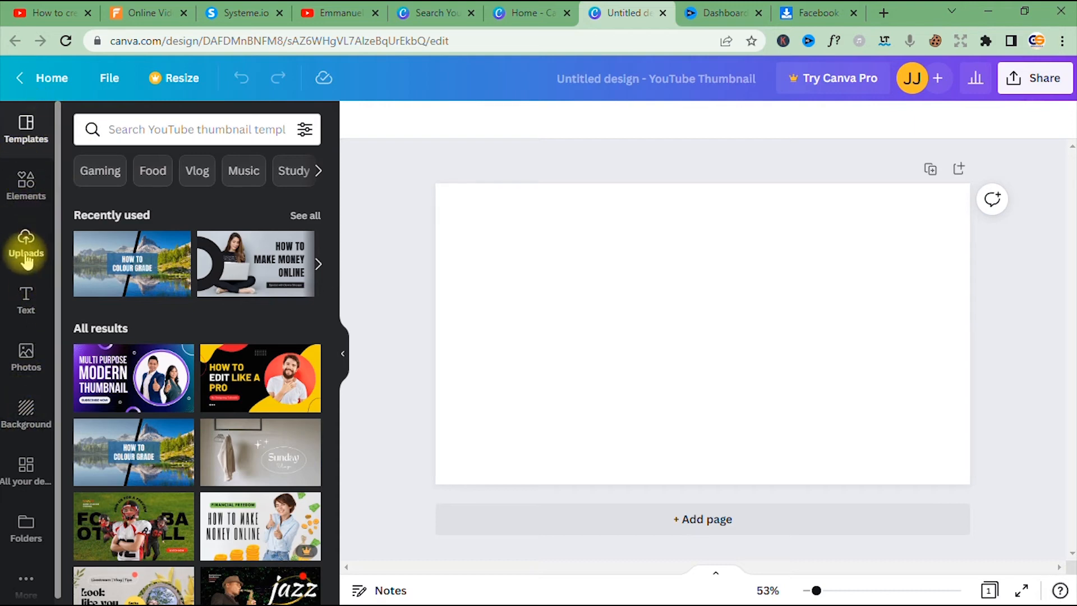
pyautogui.click(25, 244)
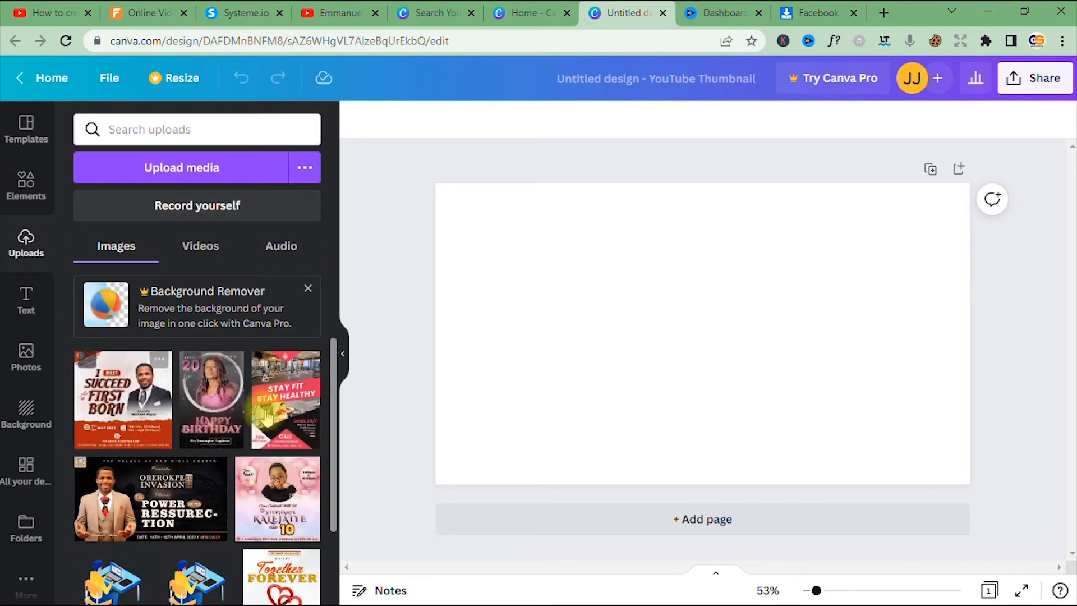
pyautogui.scroll(-3)
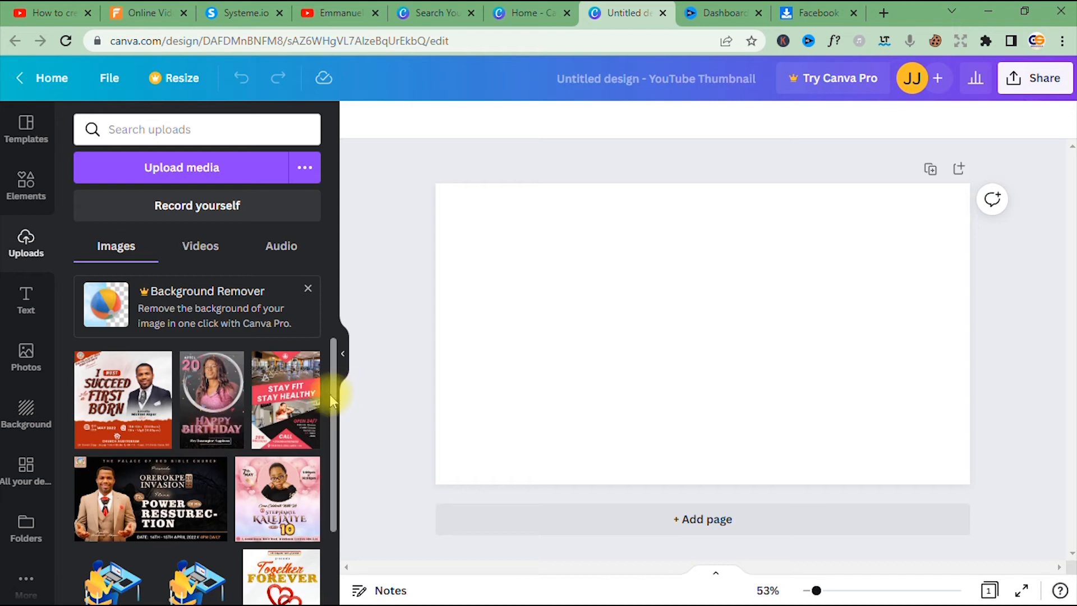
pyautogui.scroll(-3)
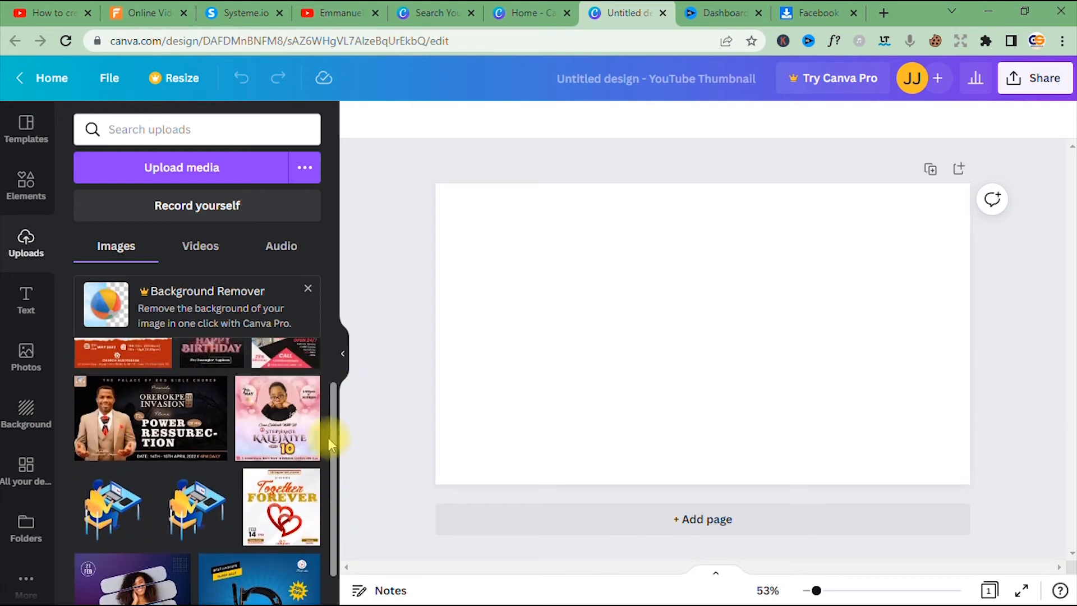
pyautogui.scroll(-3)
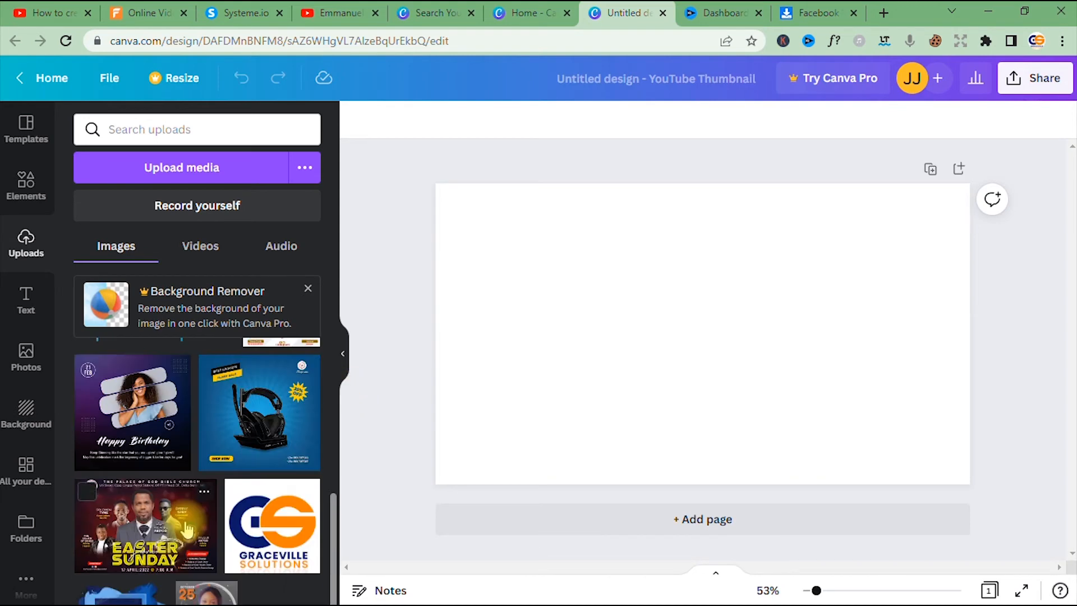
pyautogui.scroll(-3)
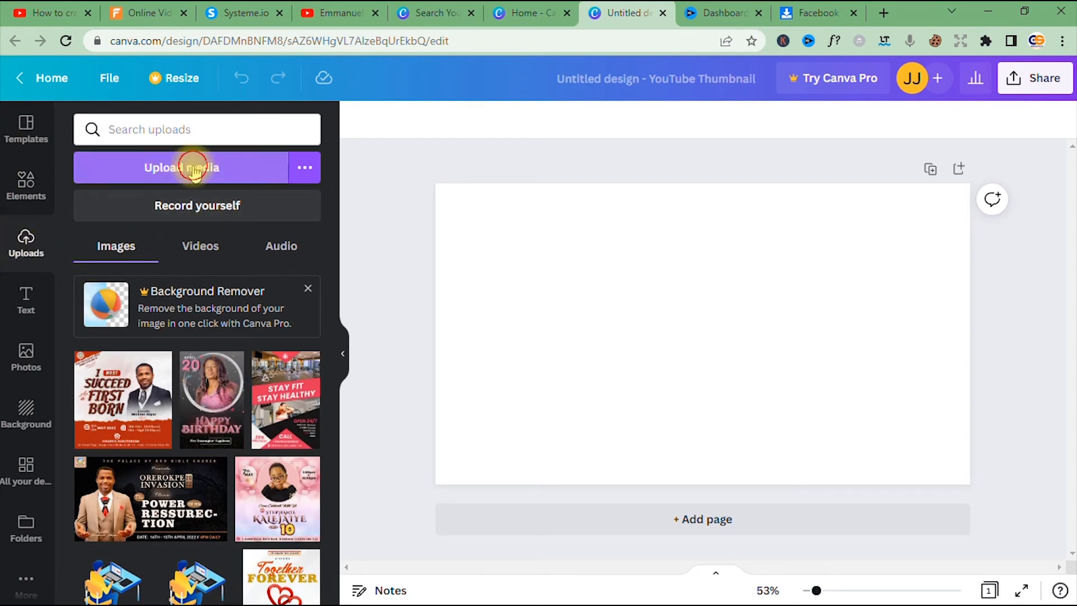
# Step: Upload the yellow burst image from Pictures > Design Materials
pyautogui.click(181, 167)
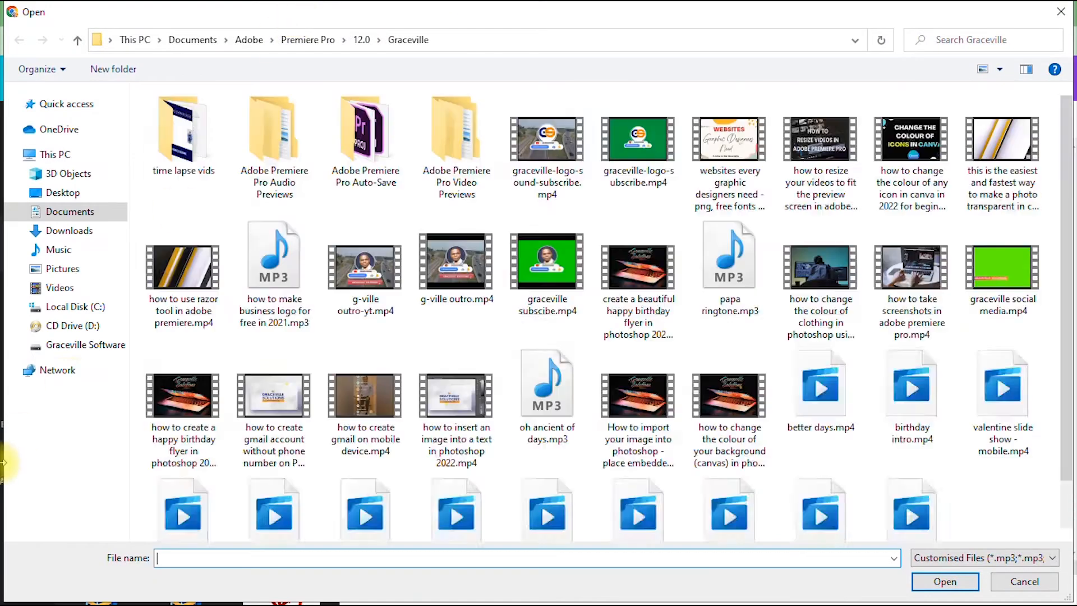
pyautogui.click(62, 268)
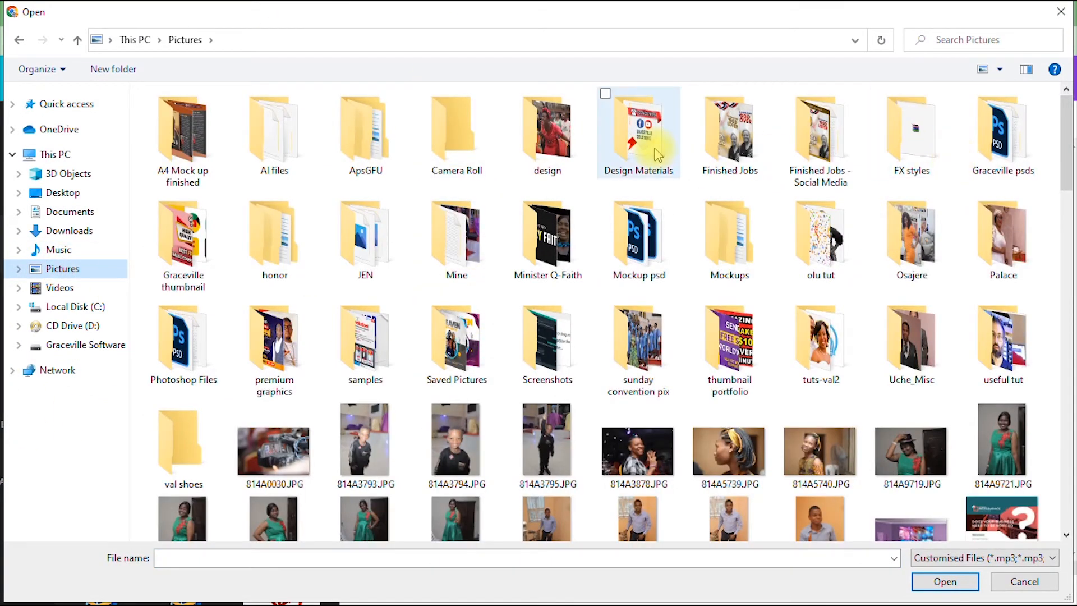
pyautogui.doubleClick(638, 130)
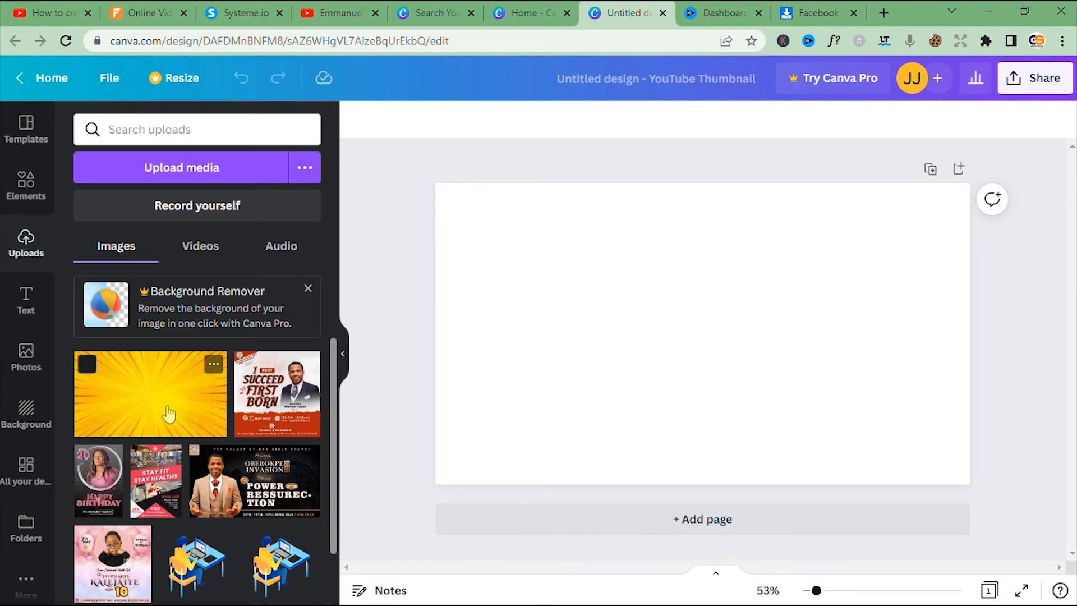
# Step: Add the yellow burst image and stretch it to fill the whole canvas
pyautogui.click(150, 394)
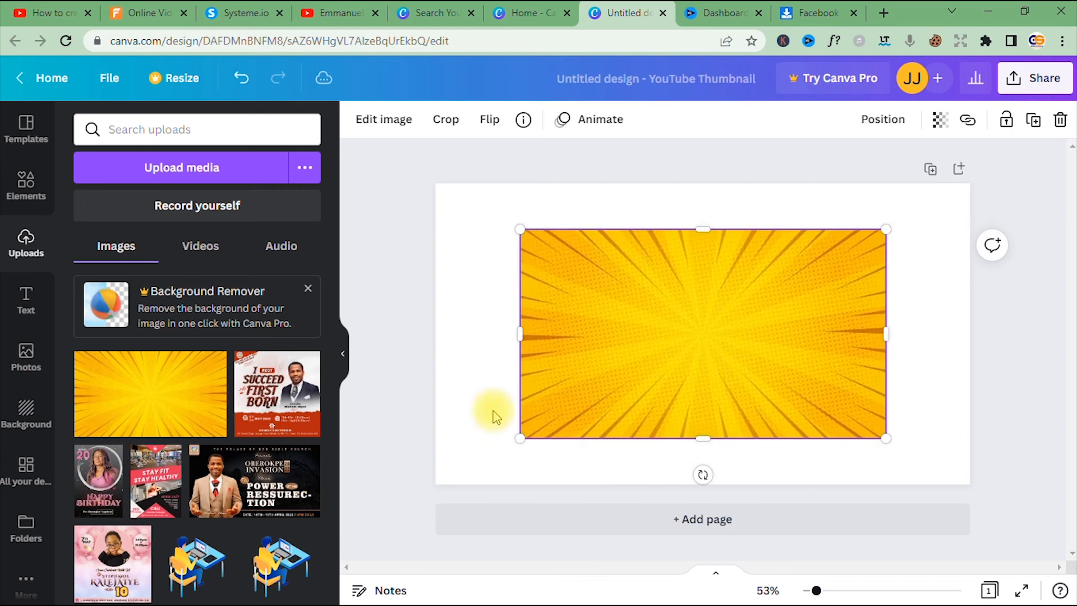
pyautogui.moveTo(615, 420)
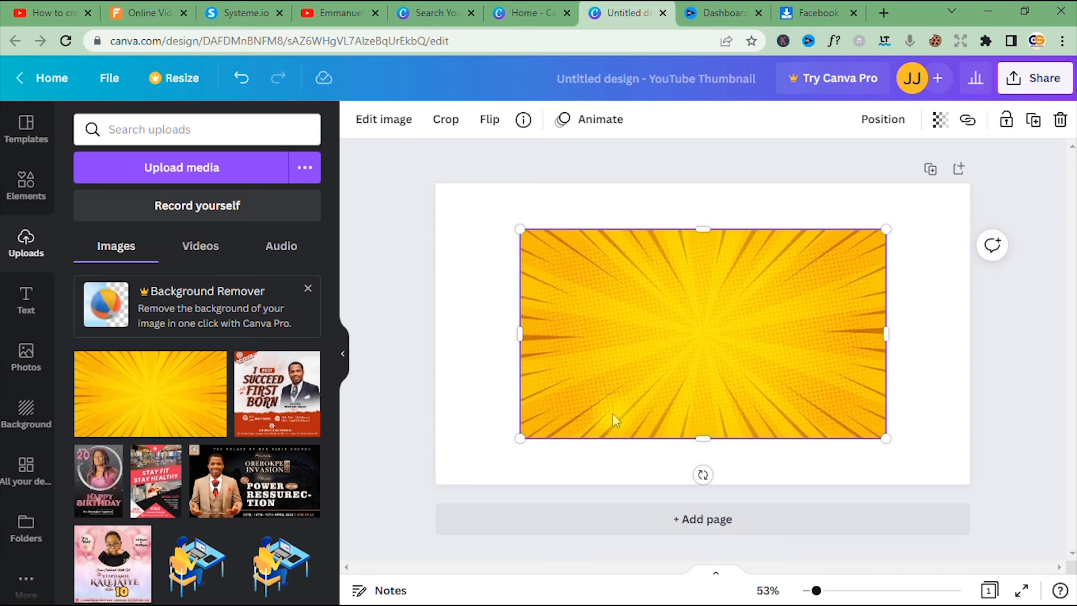
pyautogui.moveTo(934, 292)
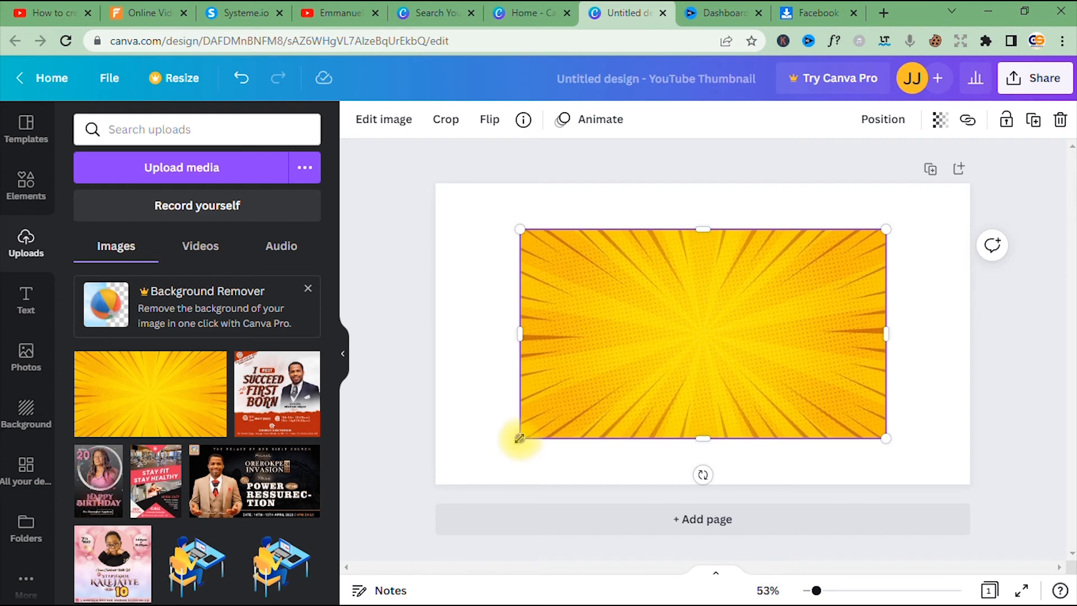
pyautogui.moveTo(520, 437); pyautogui.dragTo(419, 494)
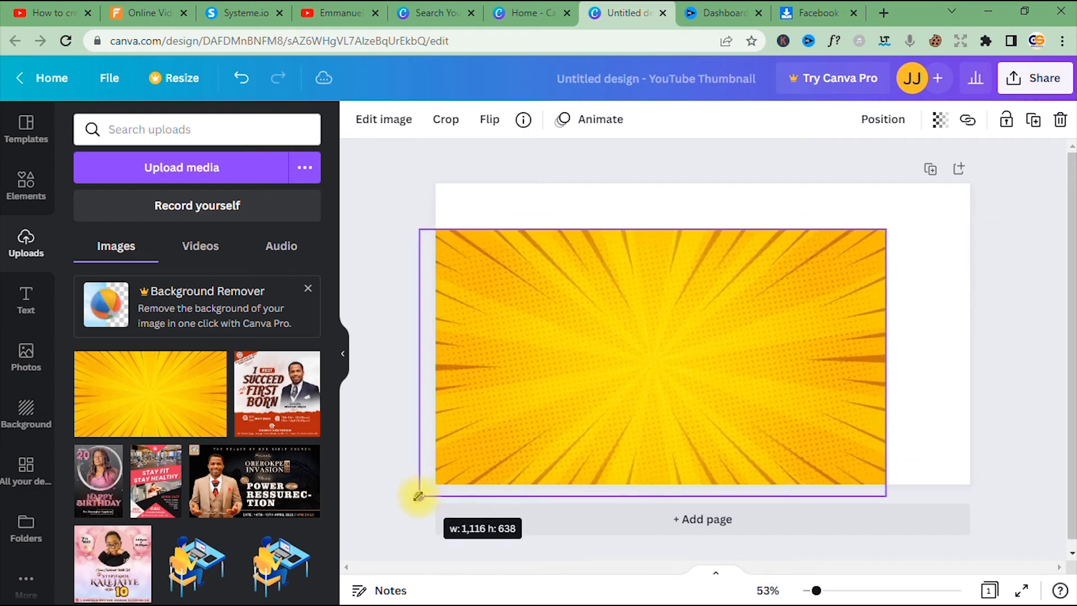
pyautogui.moveTo(418, 495); pyautogui.dragTo(948, 193)
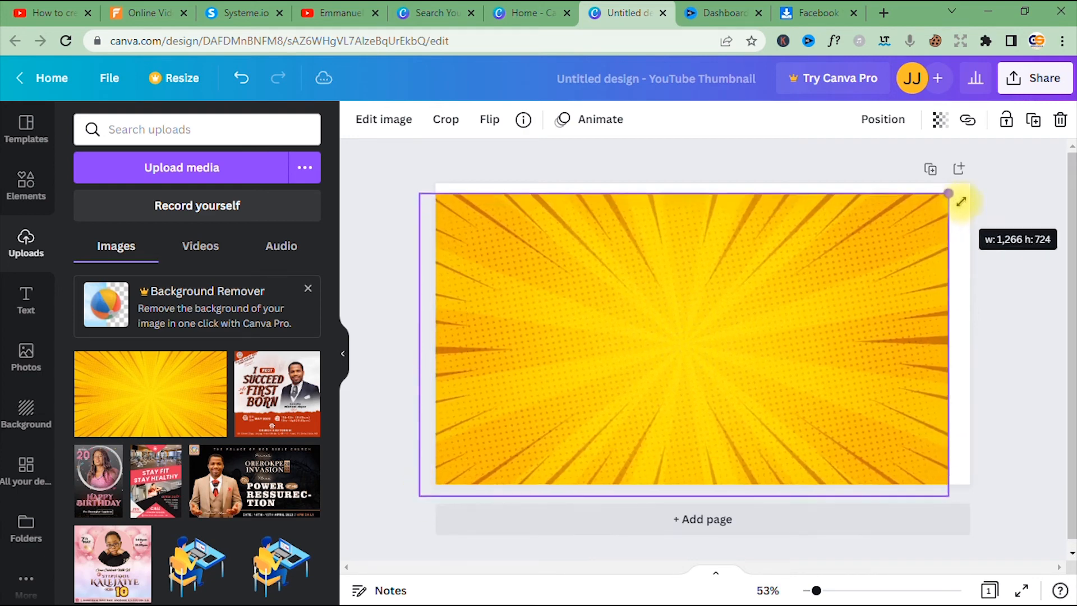
pyautogui.moveTo(950, 194); pyautogui.dragTo(967, 183)
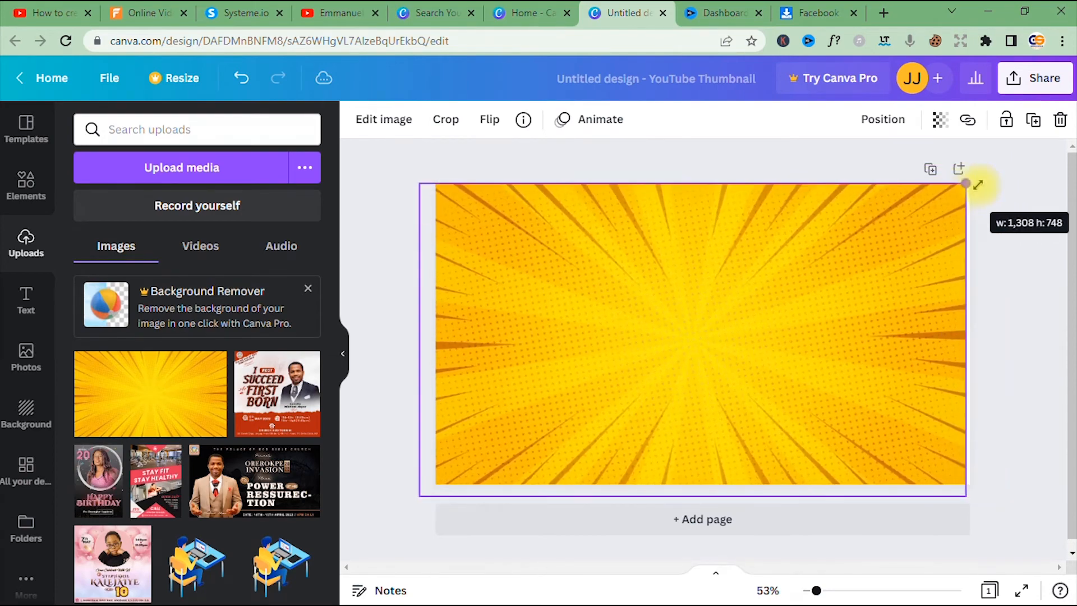
pyautogui.moveTo(966, 184); pyautogui.dragTo(987, 169)
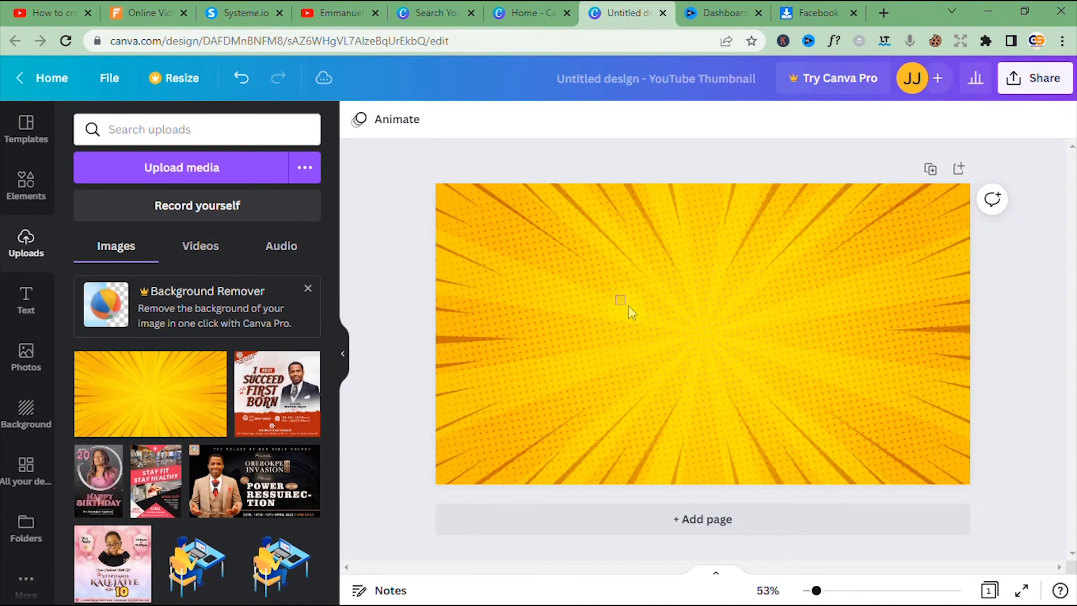
pyautogui.moveTo(409, 269)
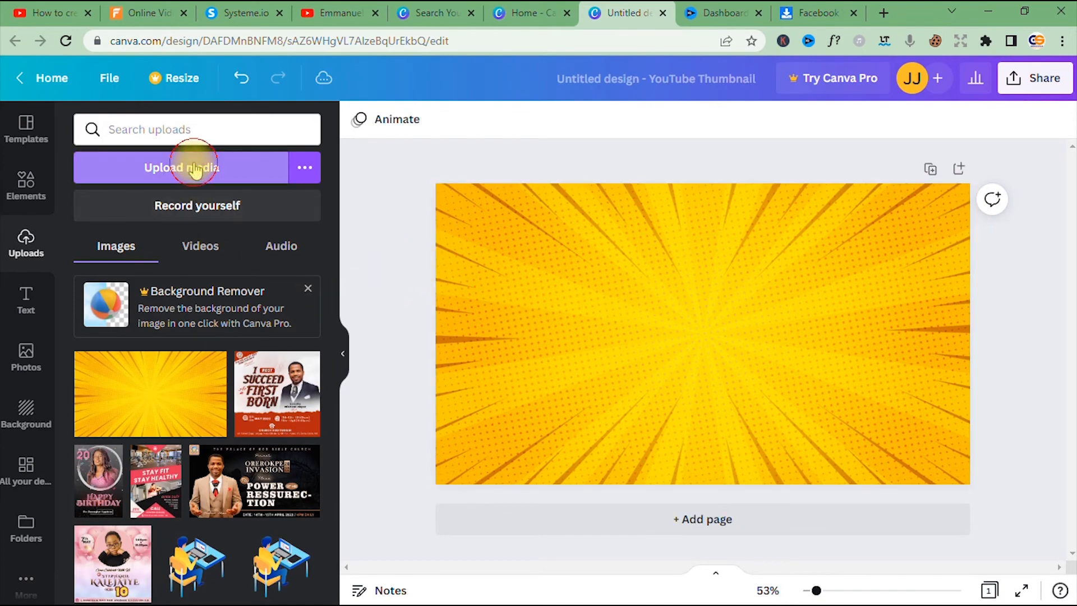
# Step: Upload the woman's cutout PNG from the Finished Jobs folder
pyautogui.click(182, 167)
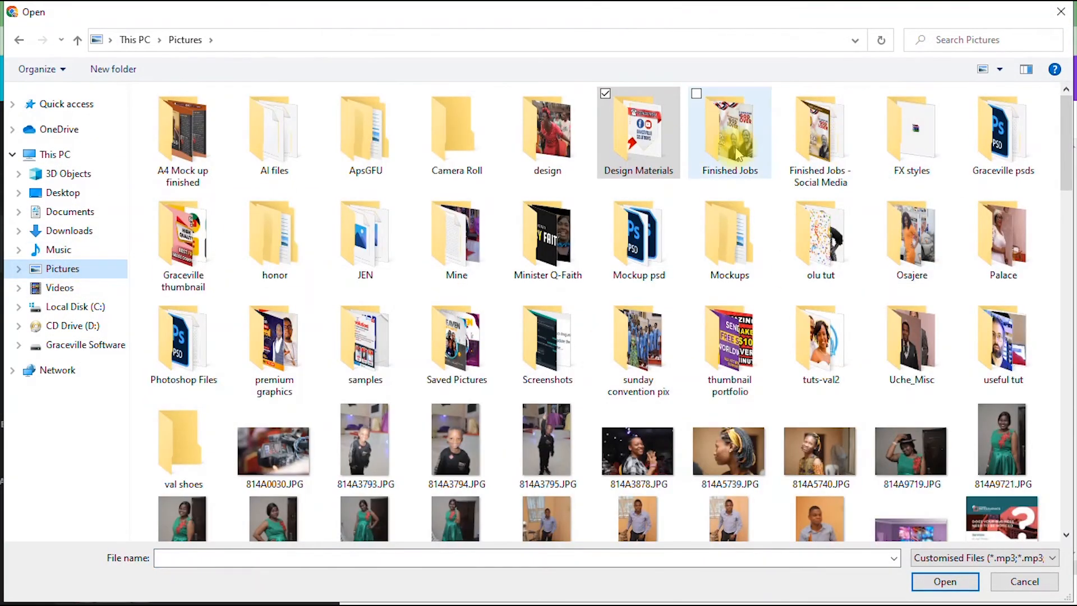
pyautogui.doubleClick(729, 130)
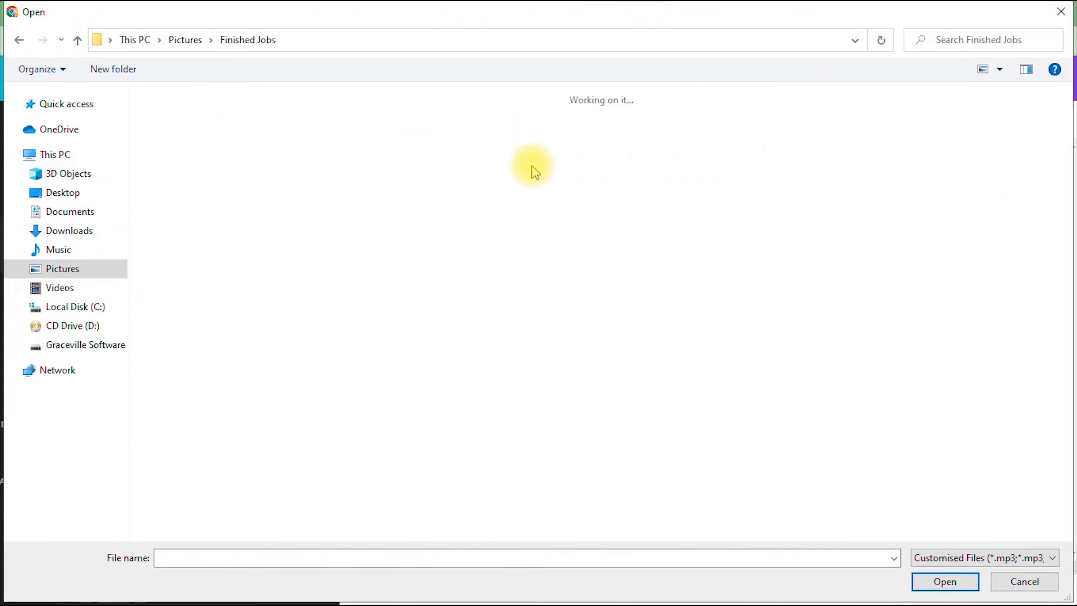
pyautogui.click(547, 127)
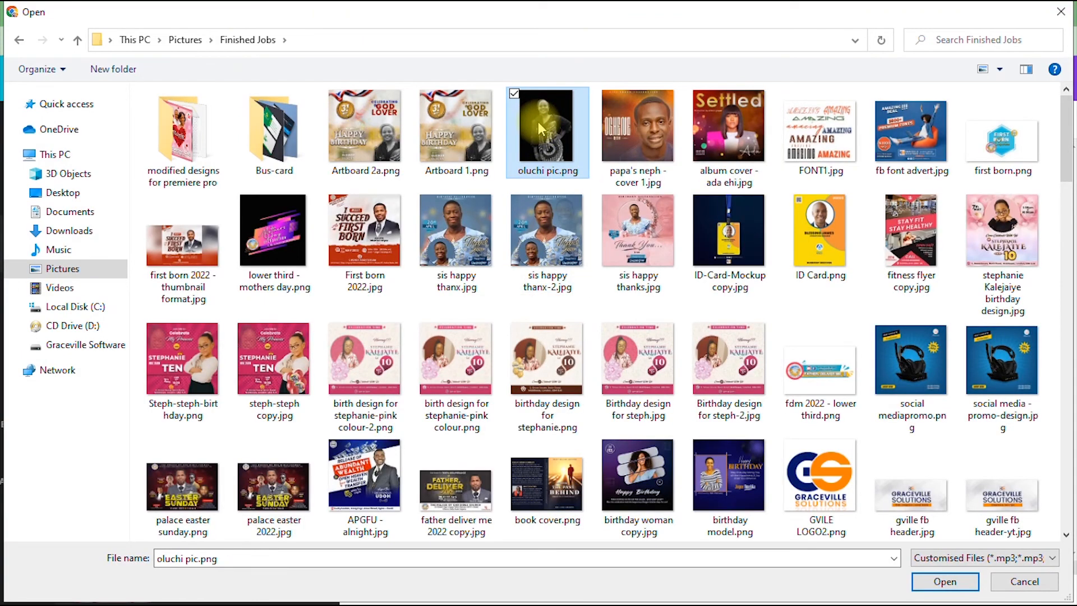
pyautogui.click(945, 582)
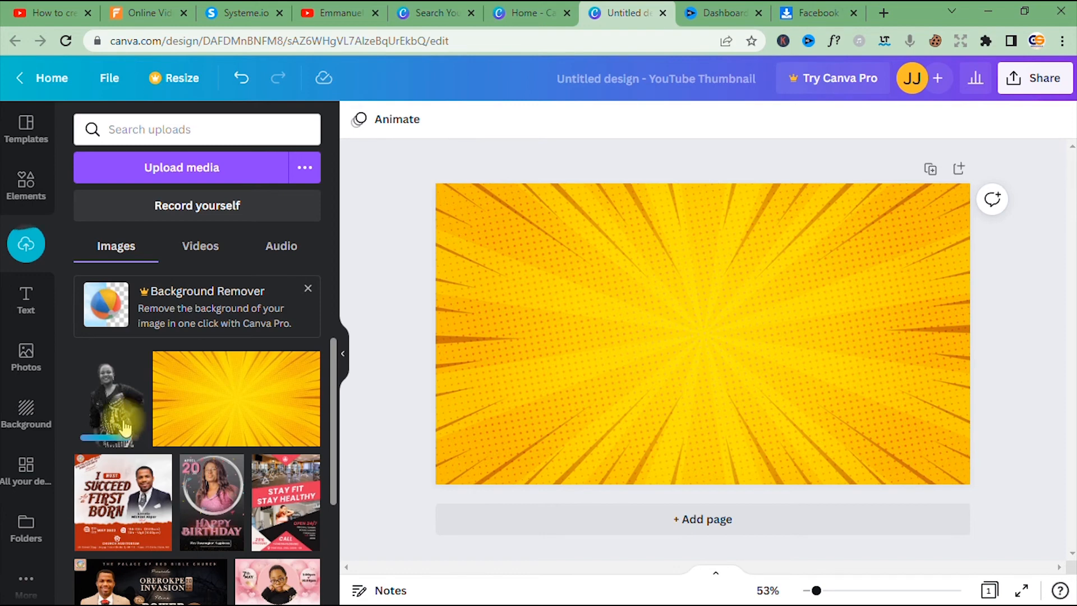
# Step: Add the woman's cutout, enlarge it and place it on the canvas's right side
pyautogui.click(108, 401)
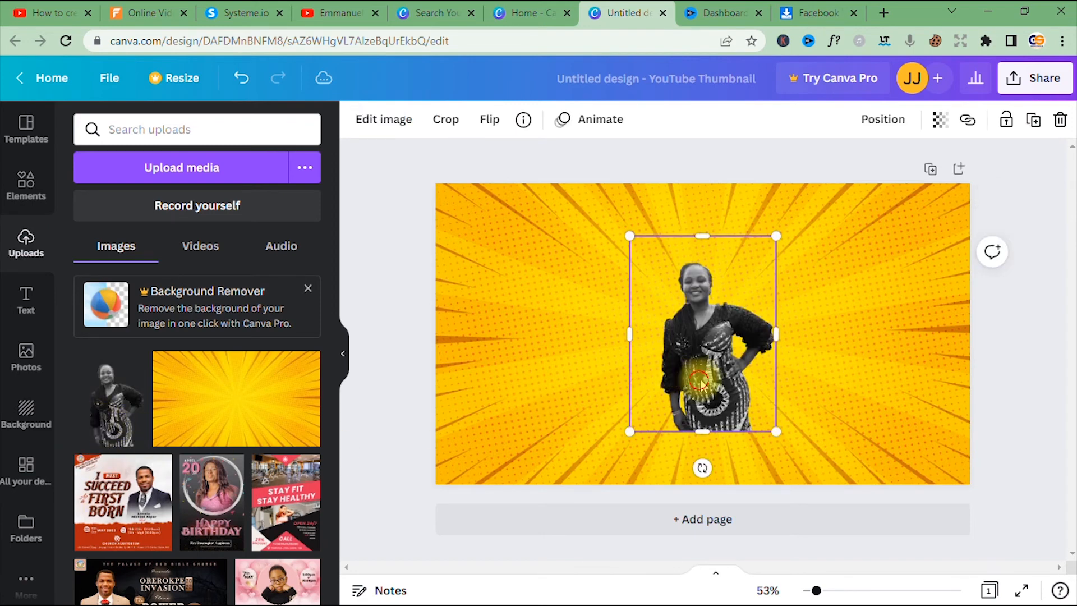
pyautogui.moveTo(702, 334); pyautogui.dragTo(816, 318)
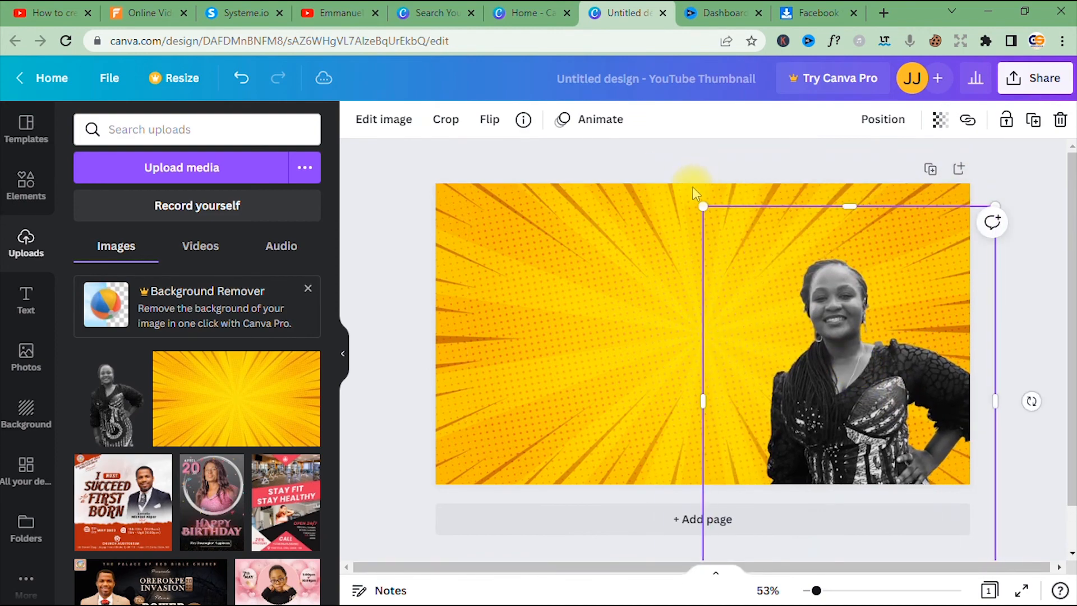
pyautogui.click(26, 185)
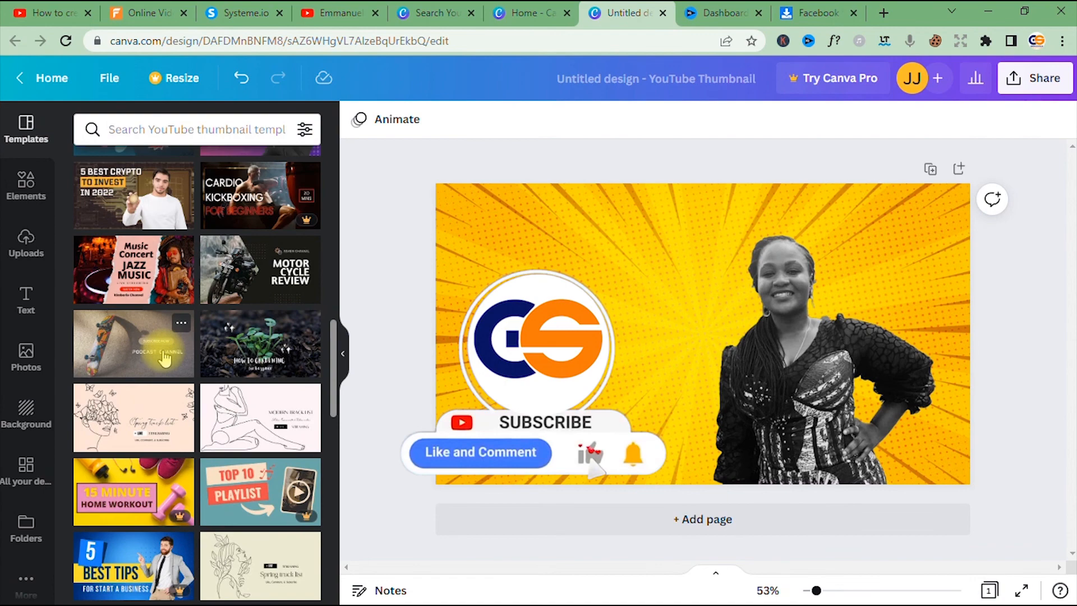
pyautogui.scroll(-3)
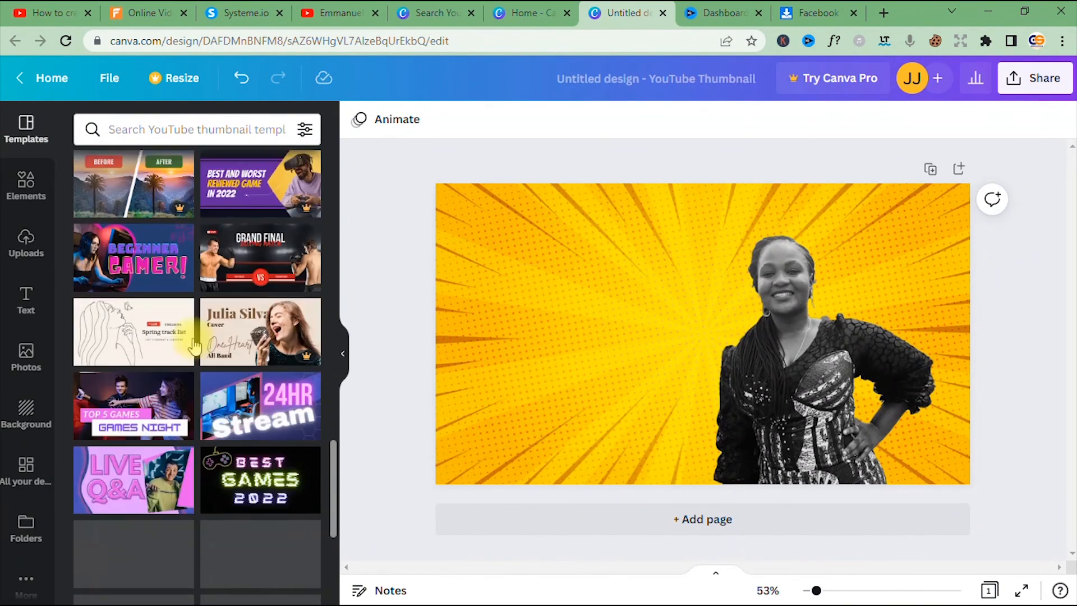
pyautogui.scroll(-3)
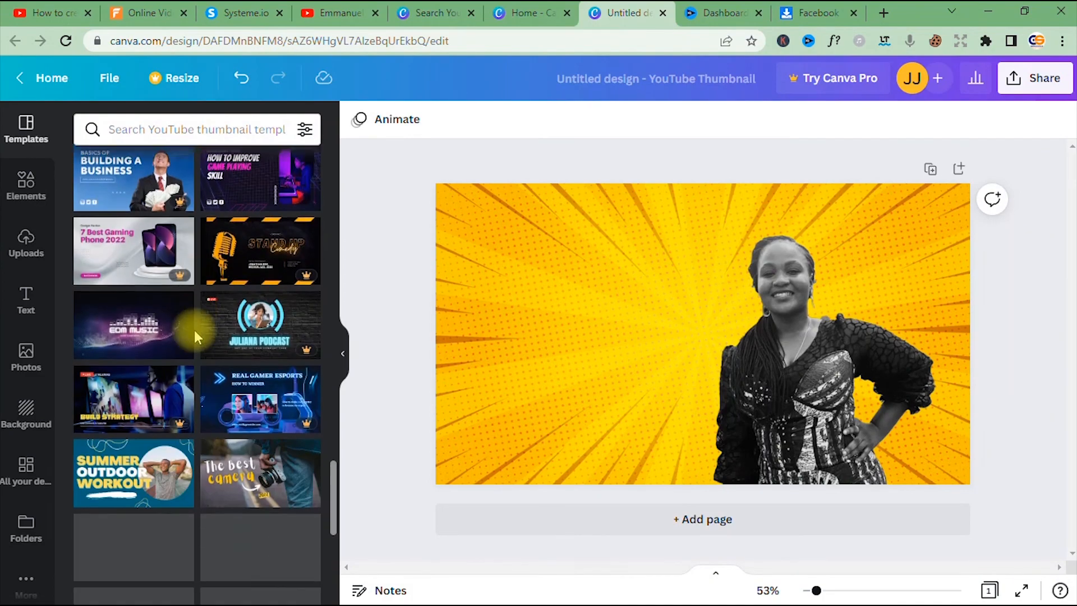